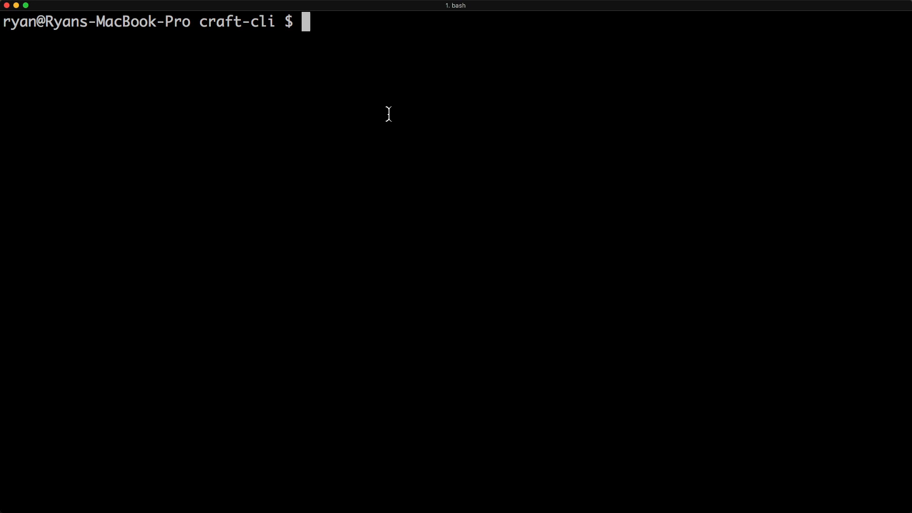
# Run 'which composer' to confirm Composer is installed at /usr/local/bin/composer
pyautogui.write('which comp')
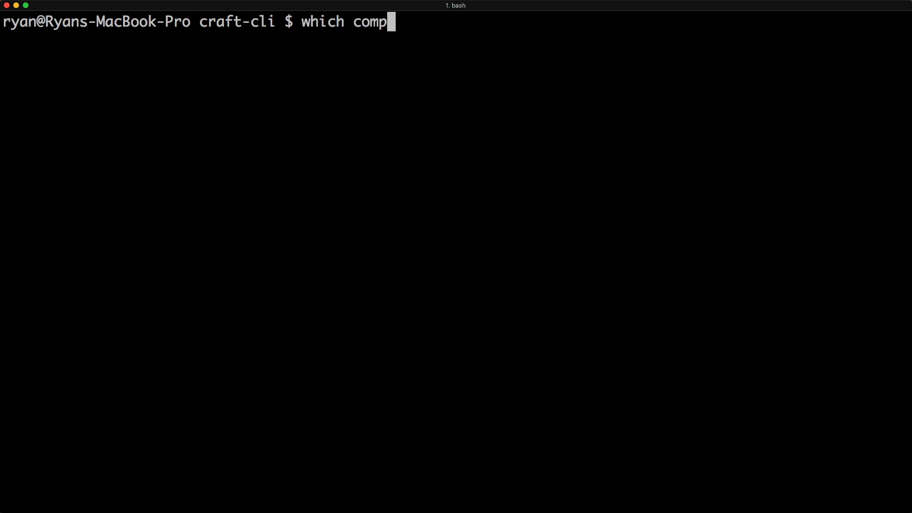
pyautogui.write('sr')
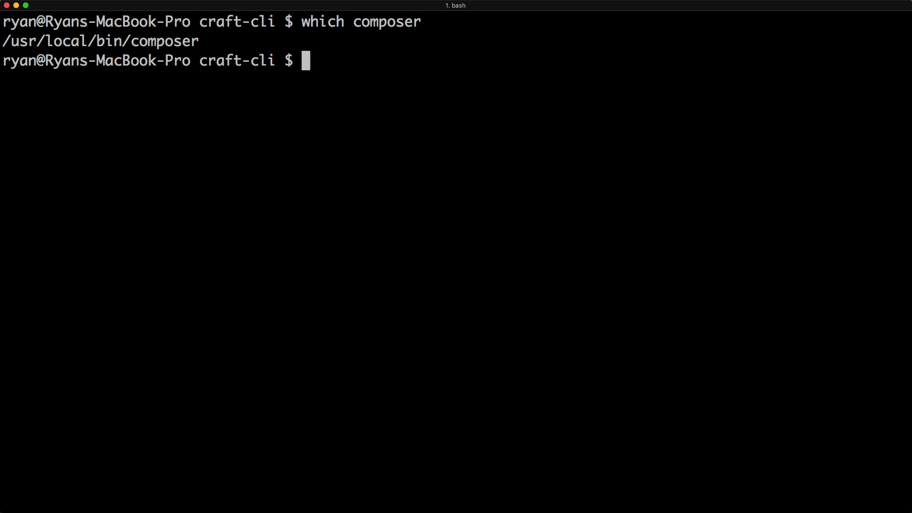
pyautogui.write('composer create-project craf')
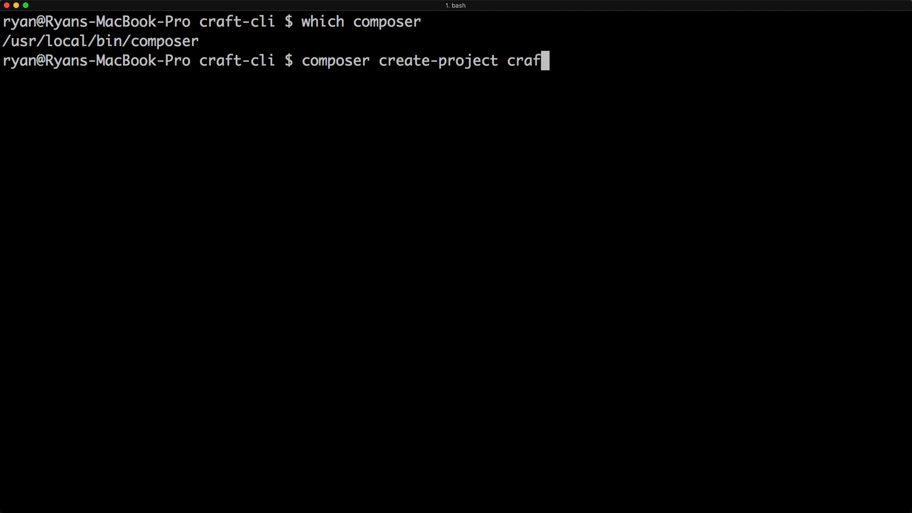
# Run 'composer create-project craftcms/craft . -s BETA' to scaffold Craft into craft-cli
pyautogui.write('tcms/')
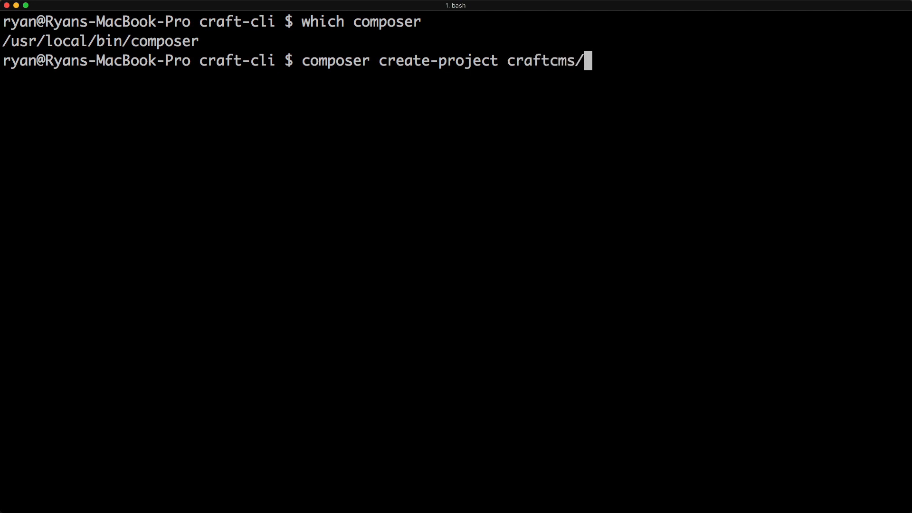
pyautogui.write('craft')
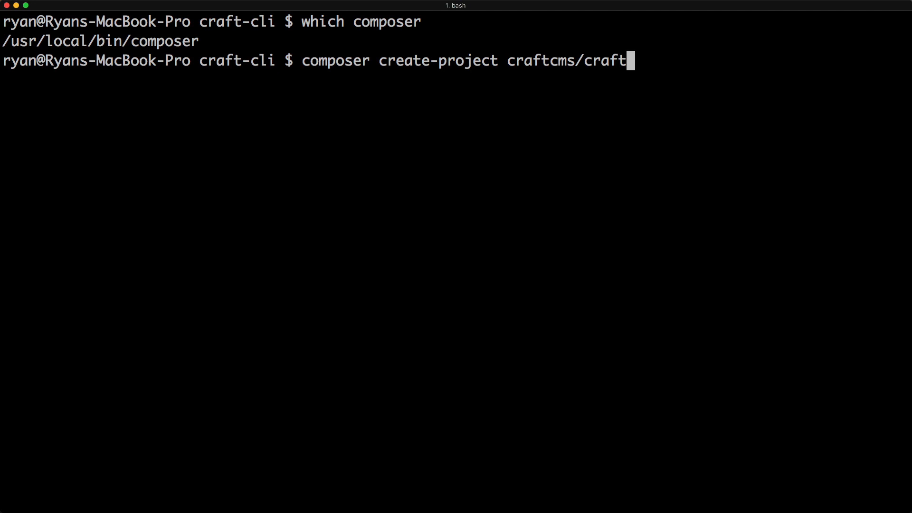
pyautogui.write('.')
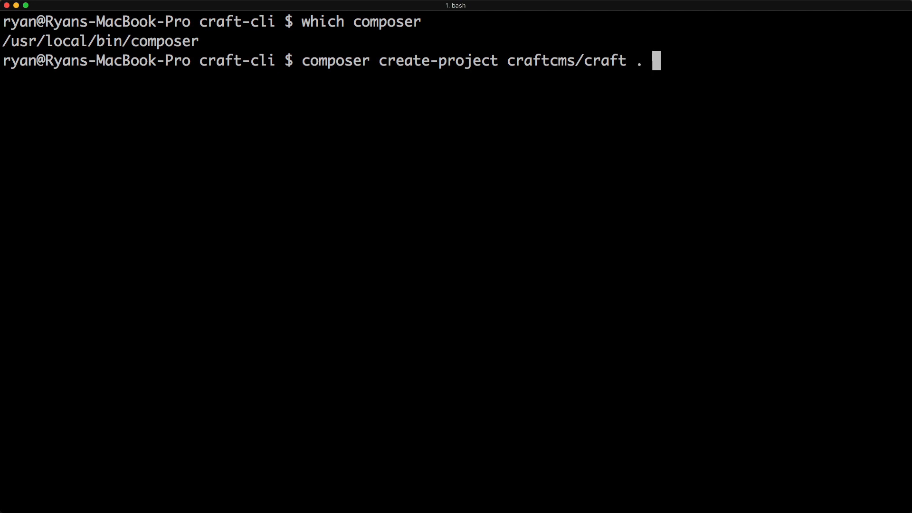
pyautogui.write('-s BETA')
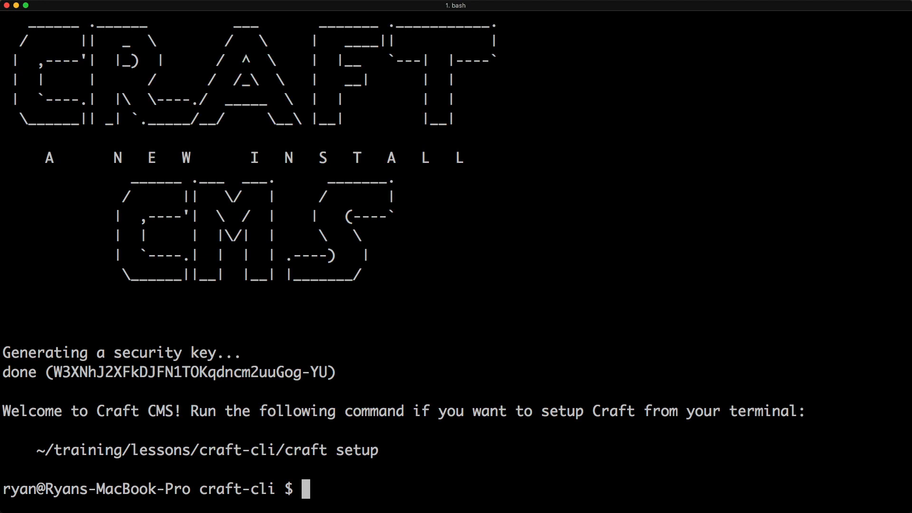
pyautogui.write('./craft setup')
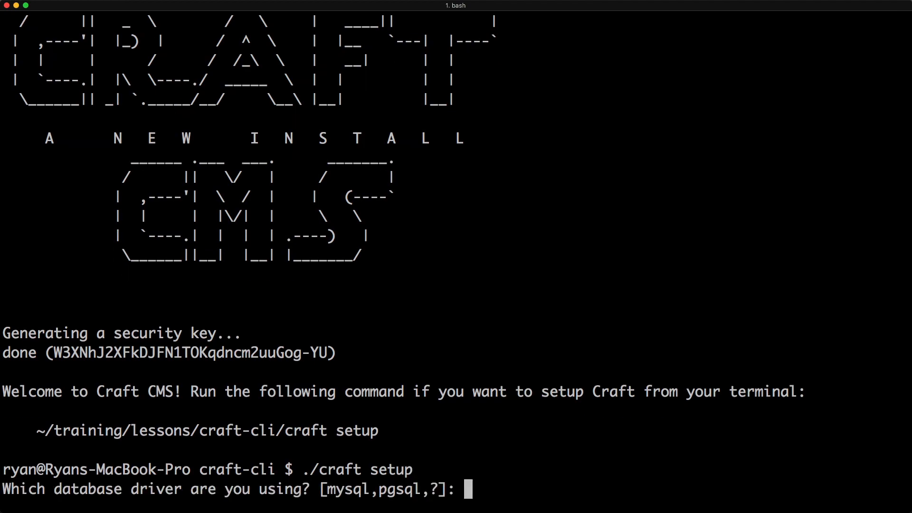
# Answer Craft setup with mysql, server 127.0.0.1, port 8889 and database craftcli
pyautogui.write('mysql')
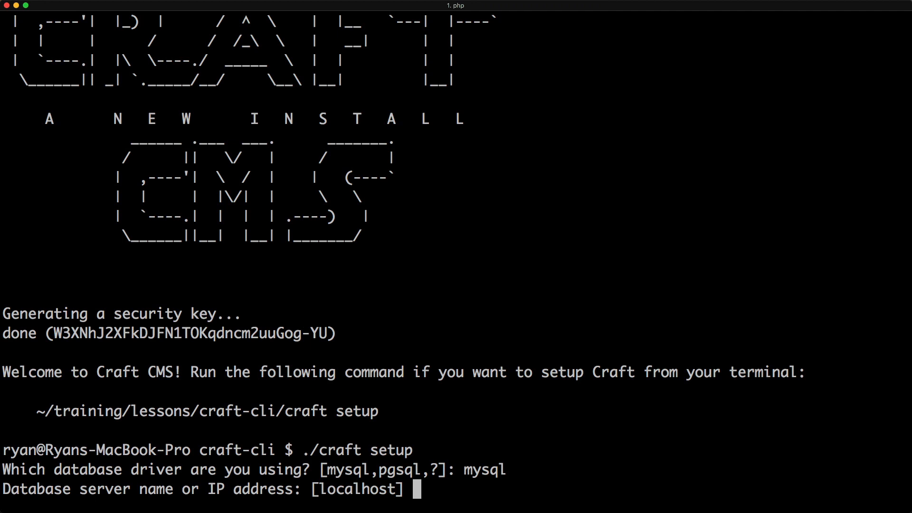
pyautogui.write('127.')
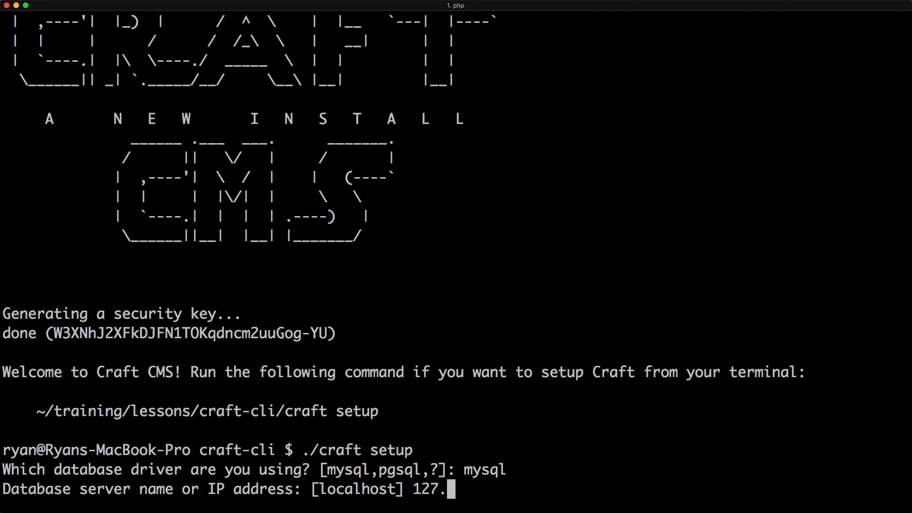
pyautogui.write('0.0.1')
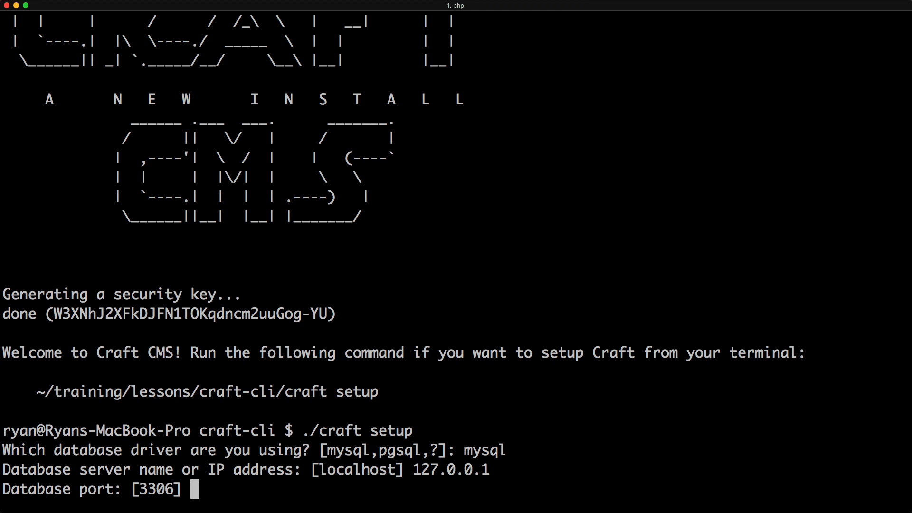
pyautogui.write('8889')
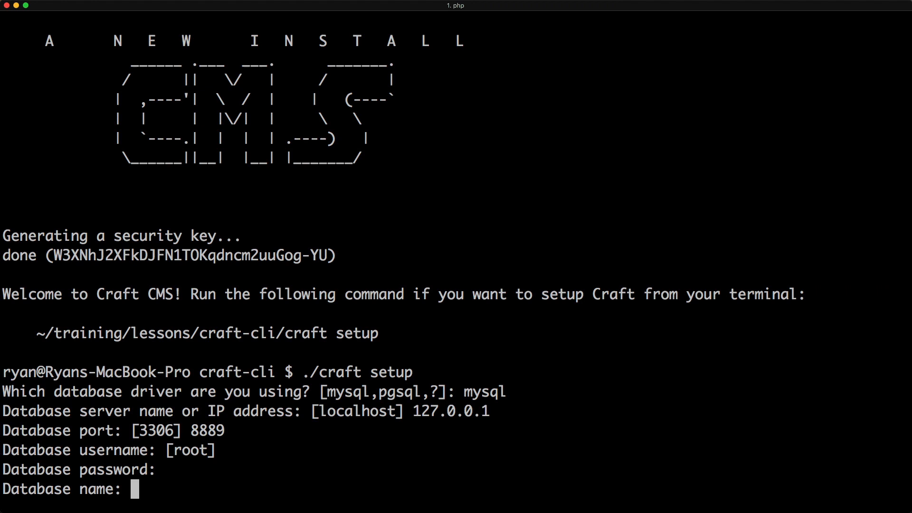
pyautogui.write('craftcli')
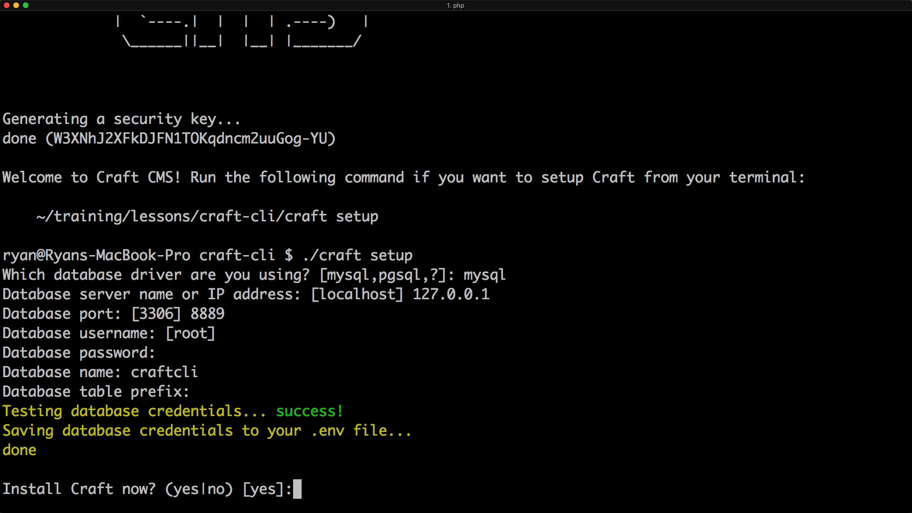
pyautogui.write('yes')
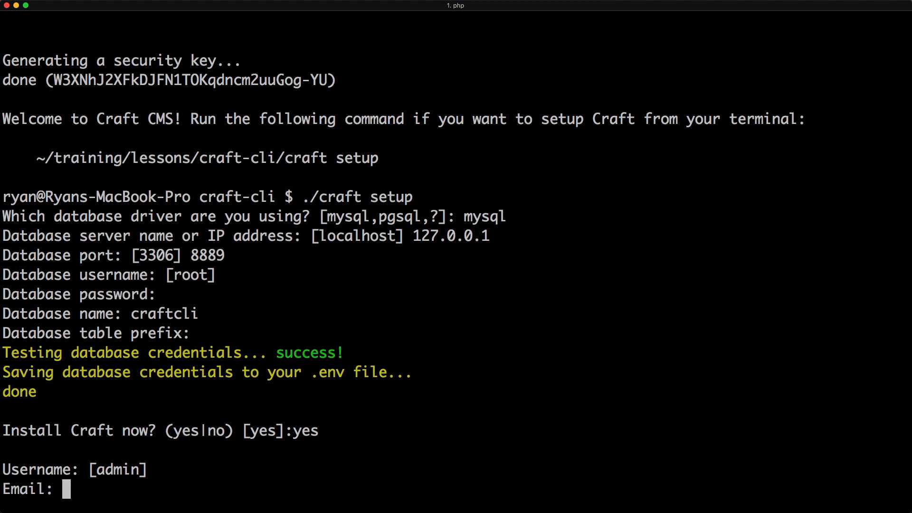
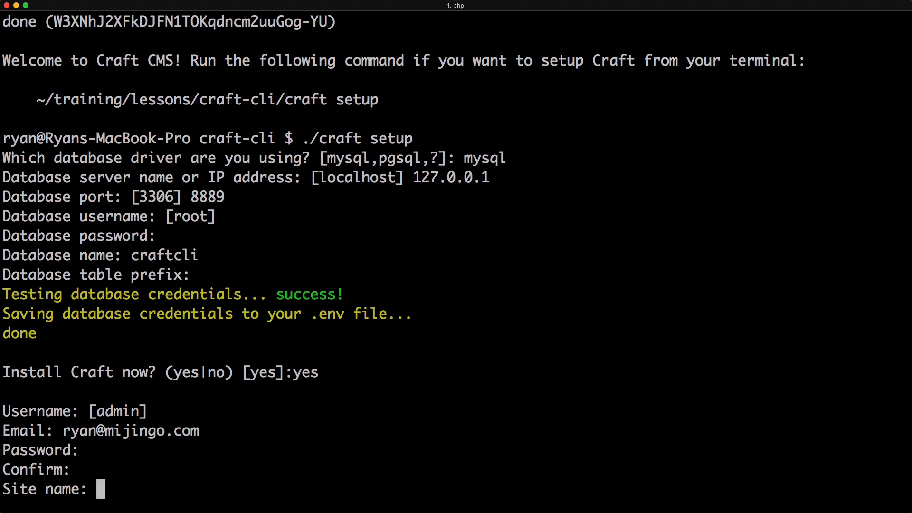
pyautogui.write('Craft CLI')
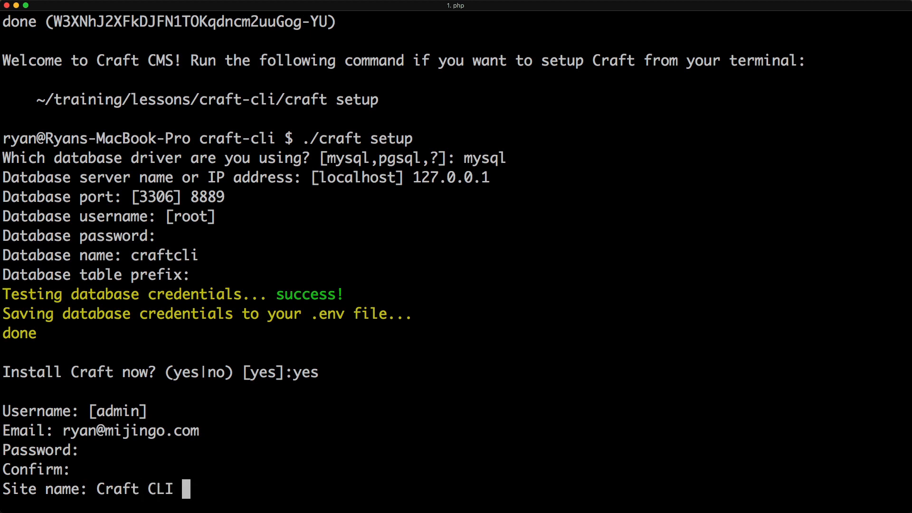
pyautogui.write('Test')
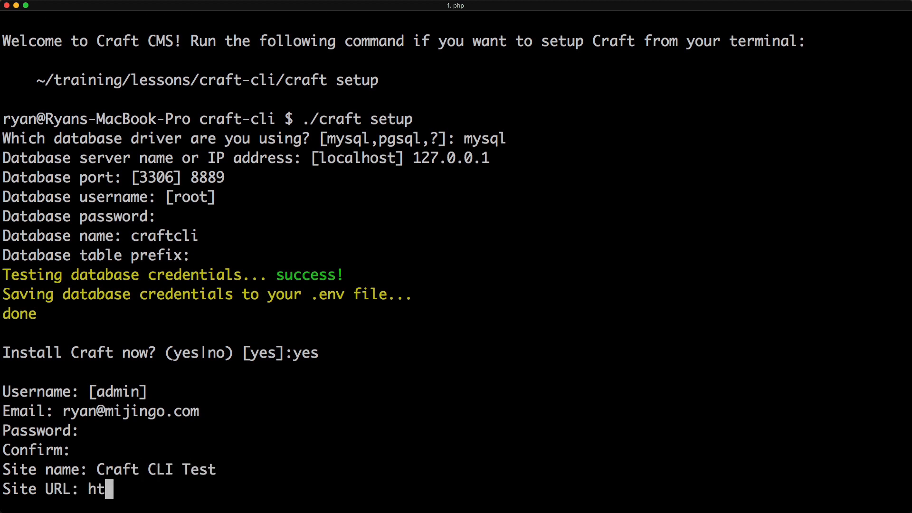
pyautogui.write('tp://craft')
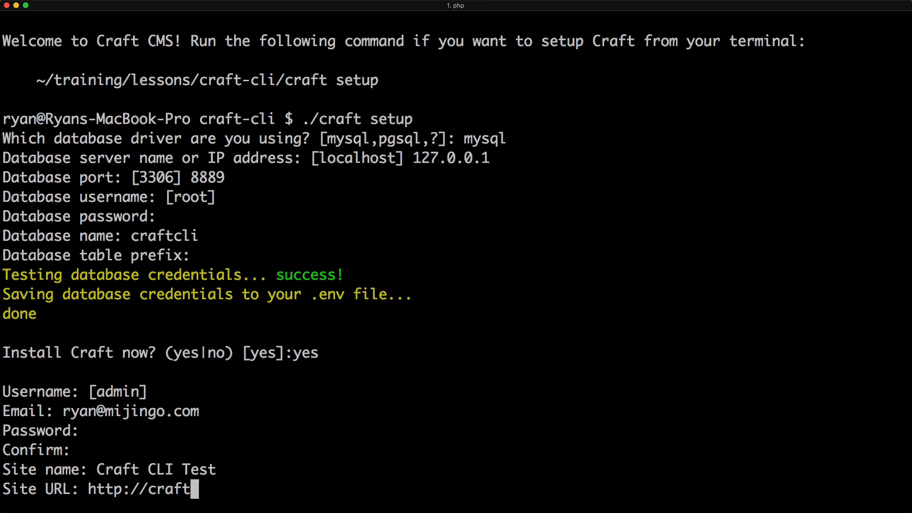
pyautogui.write('cli.dev')
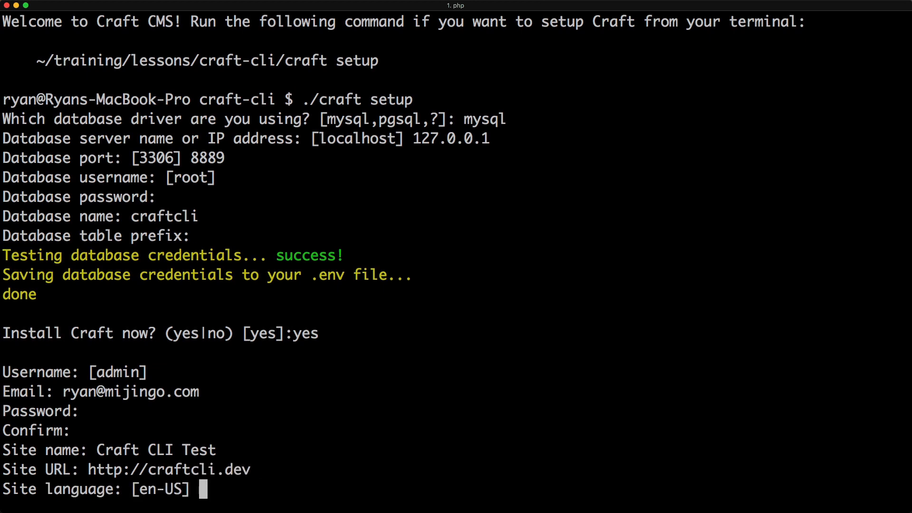
pyautogui.press('enter')
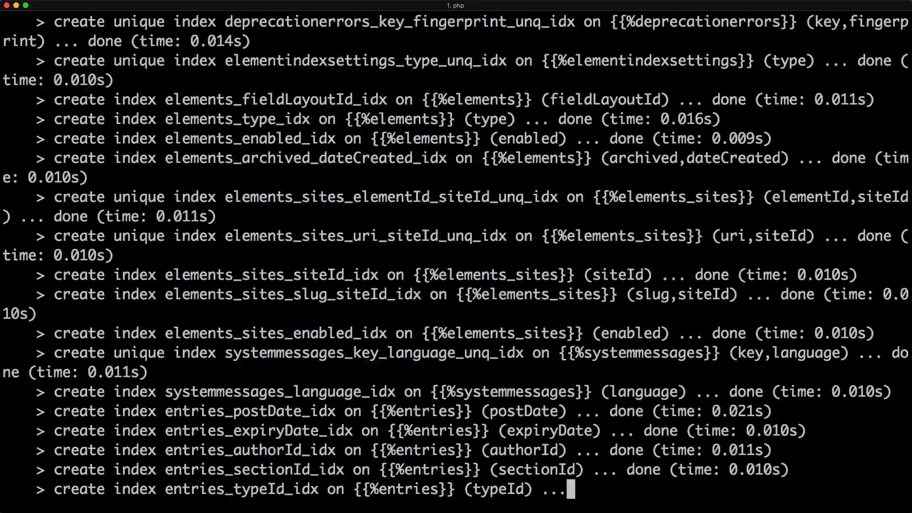
# Scroll the terminal output to see Craft's installation Success message
pyautogui.scroll(-3)
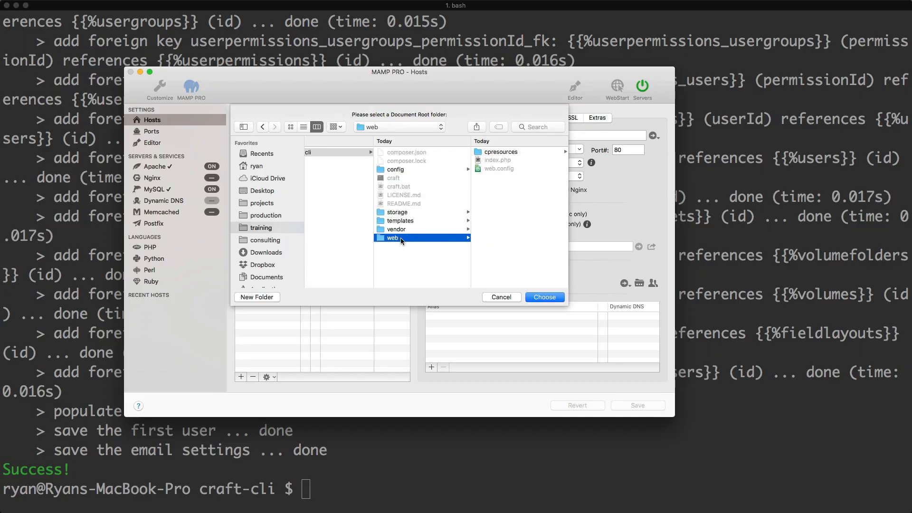
pyautogui.moveTo(418, 98)
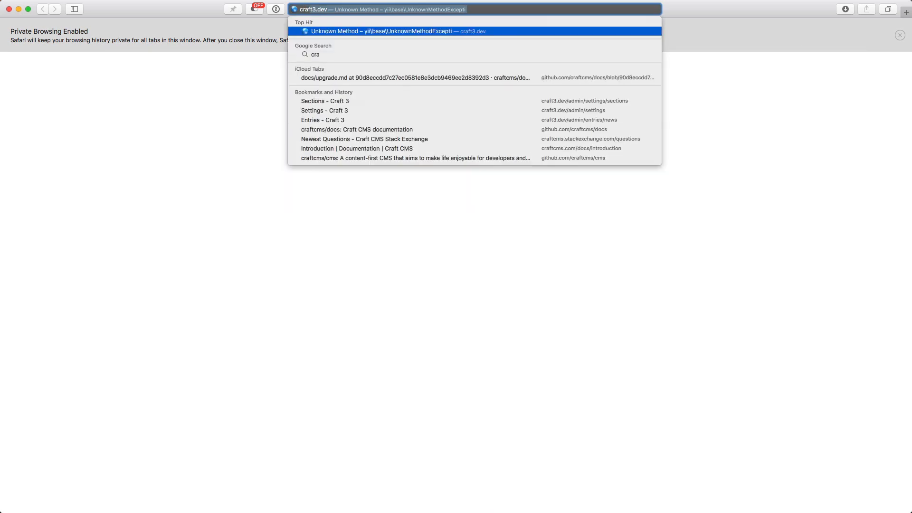
# Log into craftcli.dev as admin and dismiss the 1Password save prompt
pyautogui.write('craftcli.dev/')
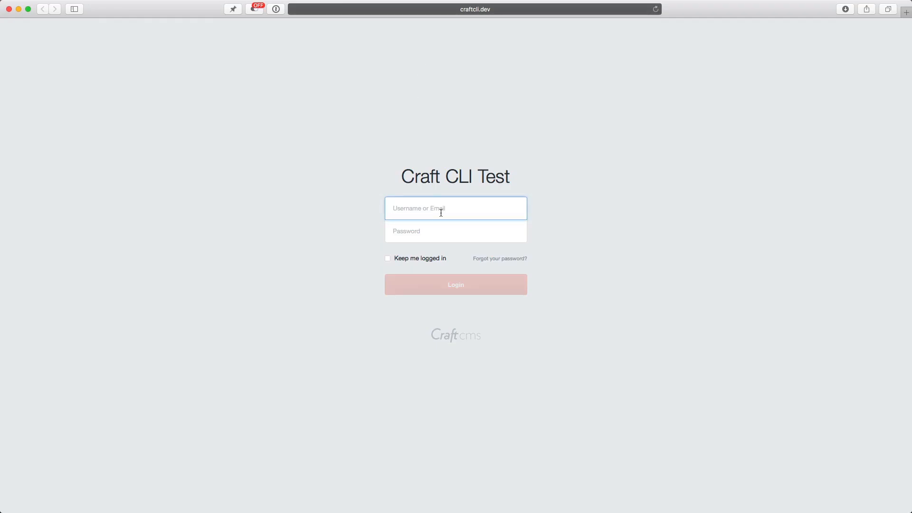
pyautogui.write('admin')
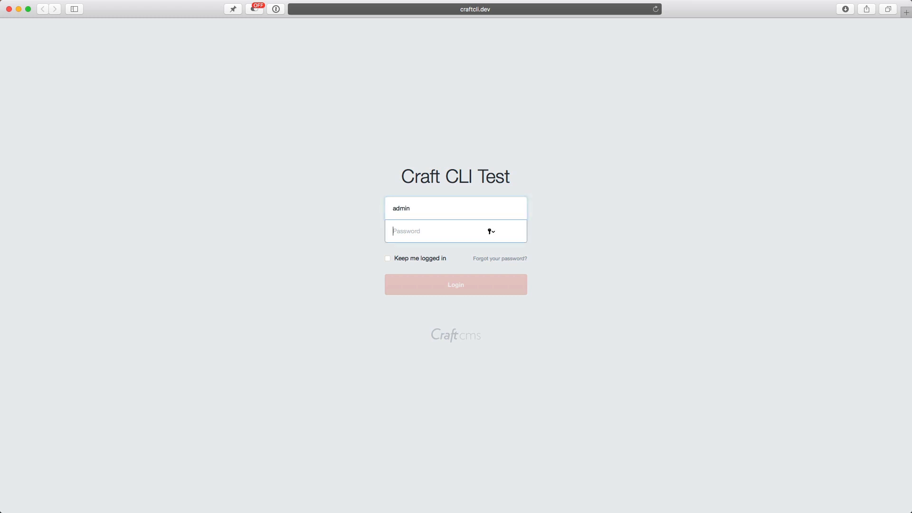
pyautogui.write('password')
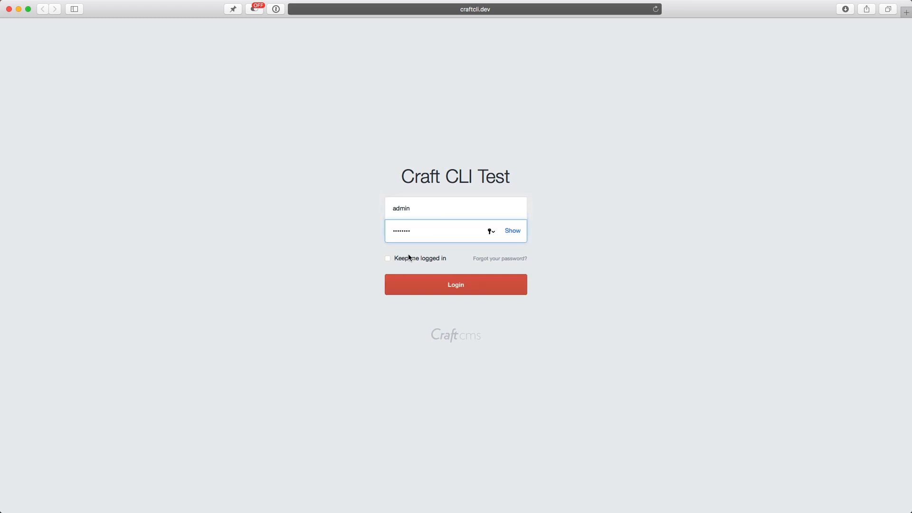
pyautogui.click(456, 285)
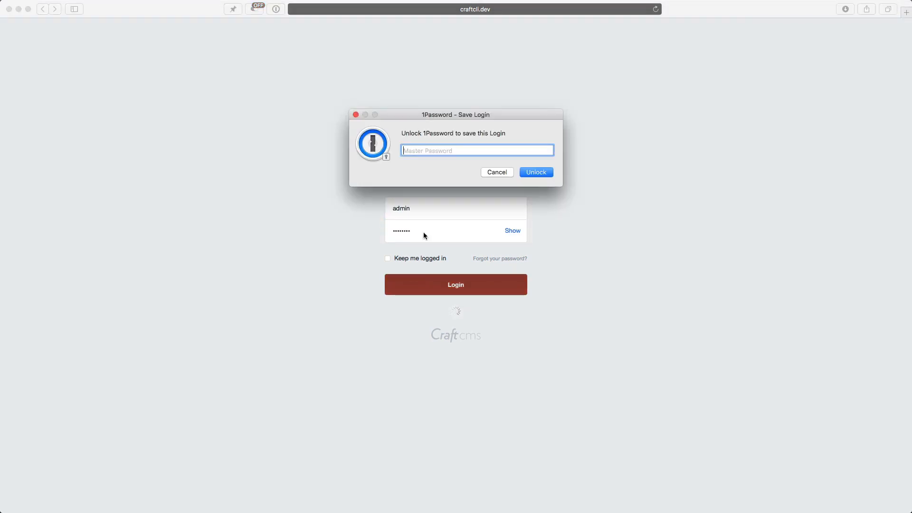
pyautogui.click(456, 284)
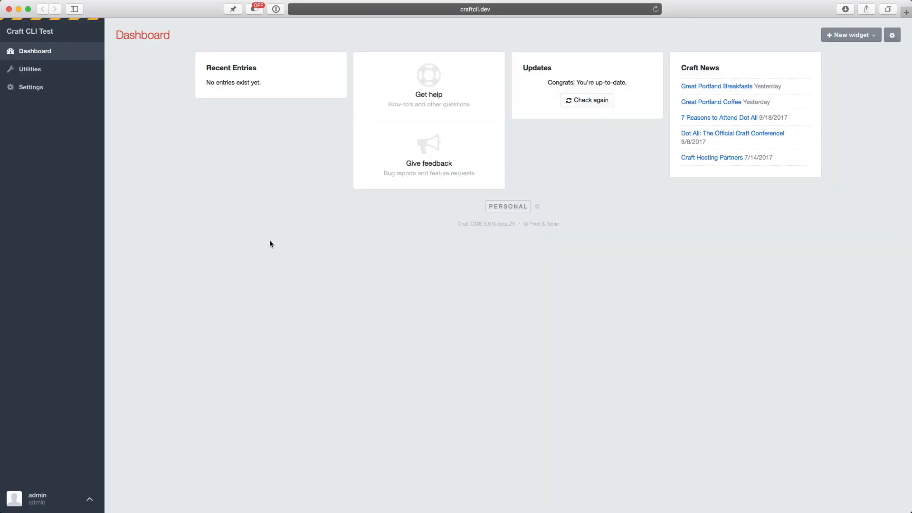
pyautogui.click(32, 86)
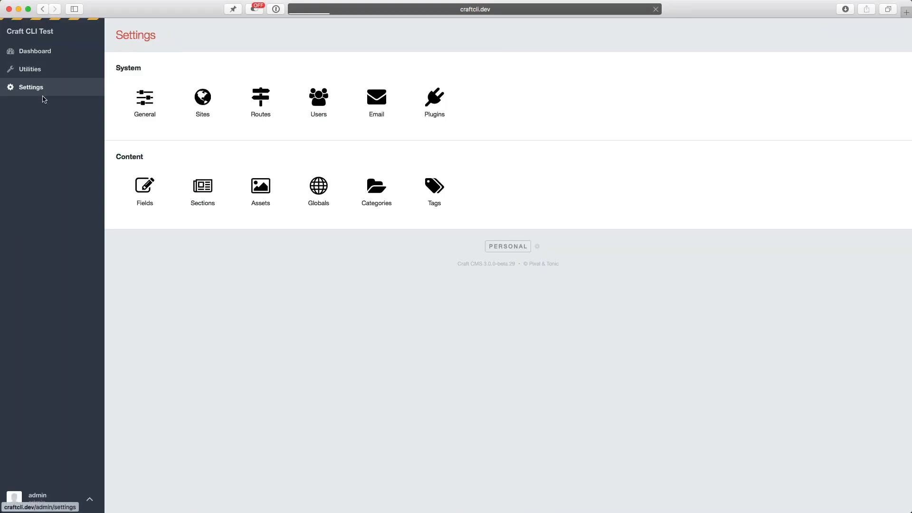
pyautogui.click(144, 98)
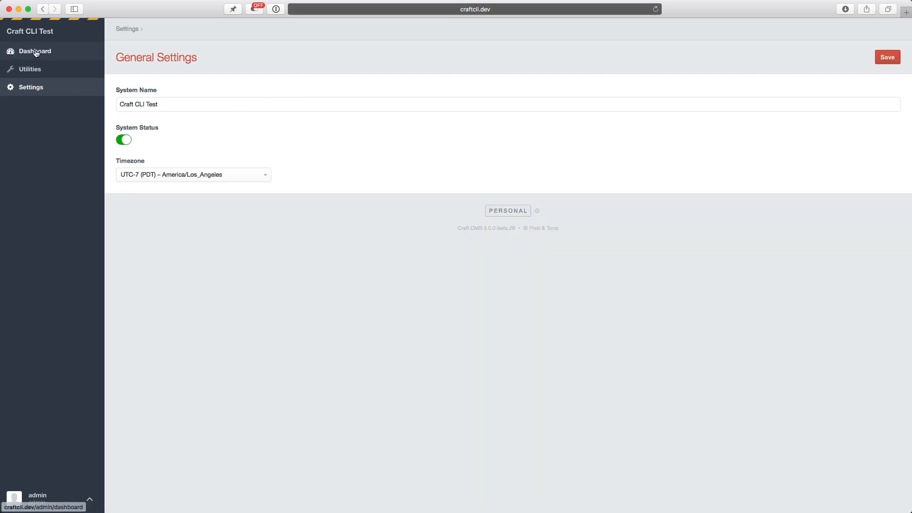
pyautogui.click(35, 52)
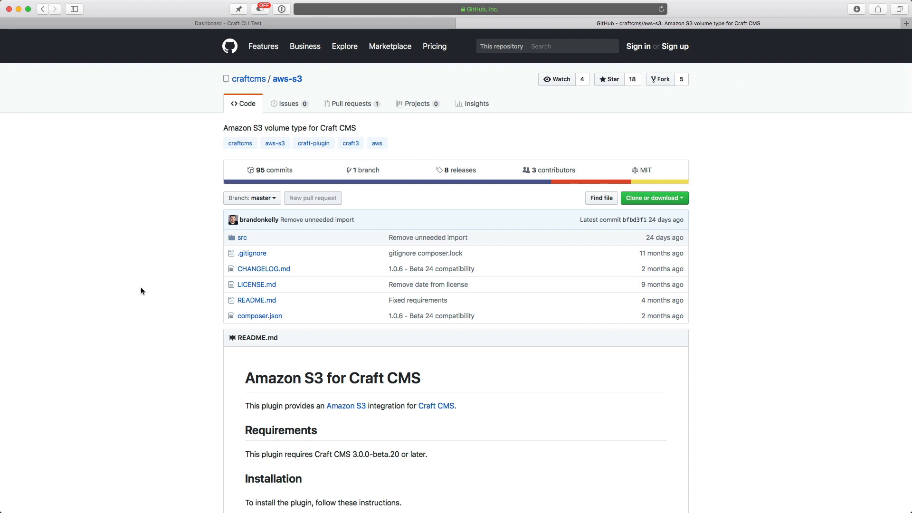
# Scroll the aws-s3 README to Installation and select 'composer require craftcms/aws-s3'
pyautogui.scroll(-3)
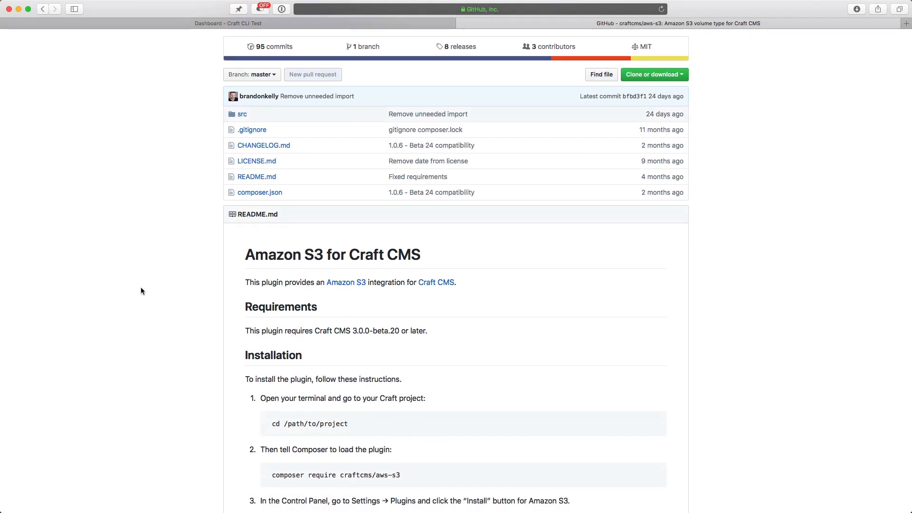
pyautogui.scroll(-3)
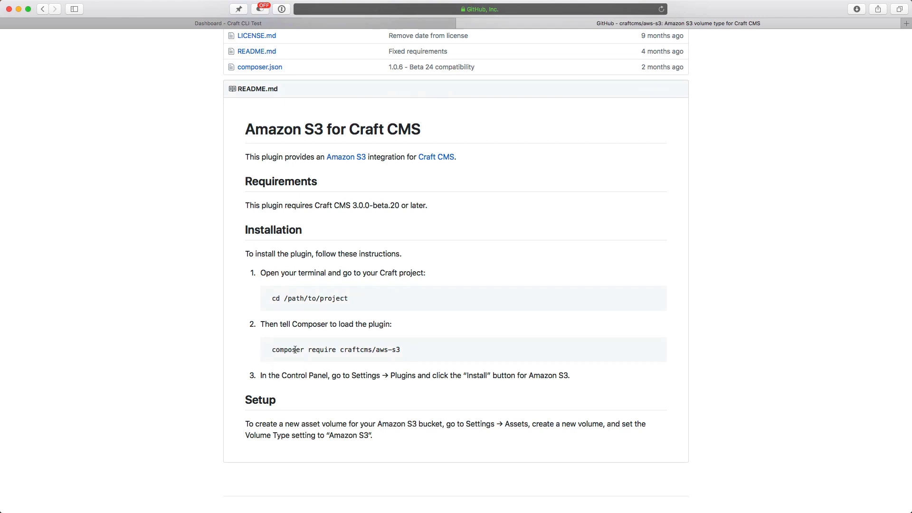
pyautogui.tripleClick(336, 350)
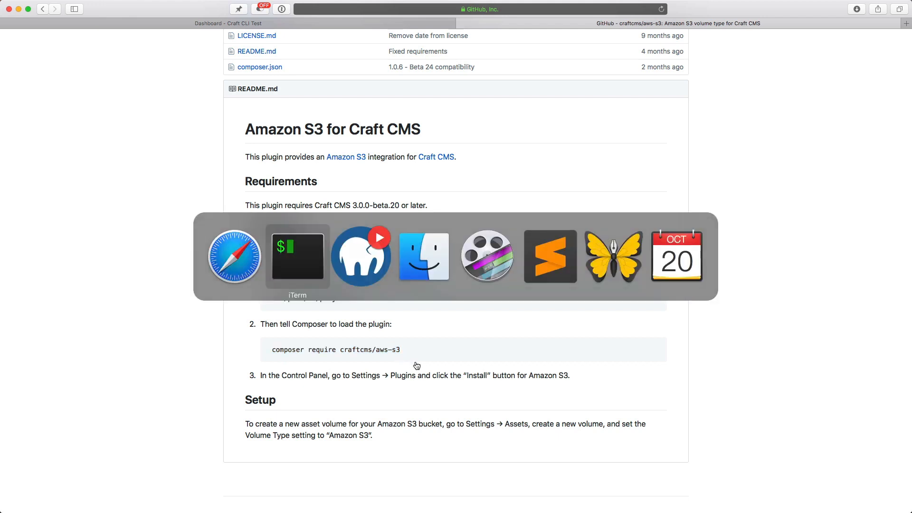
# Run 'composer require craftcms/aws-s3' in iTerm to add the plugin package
pyautogui.click(298, 256)
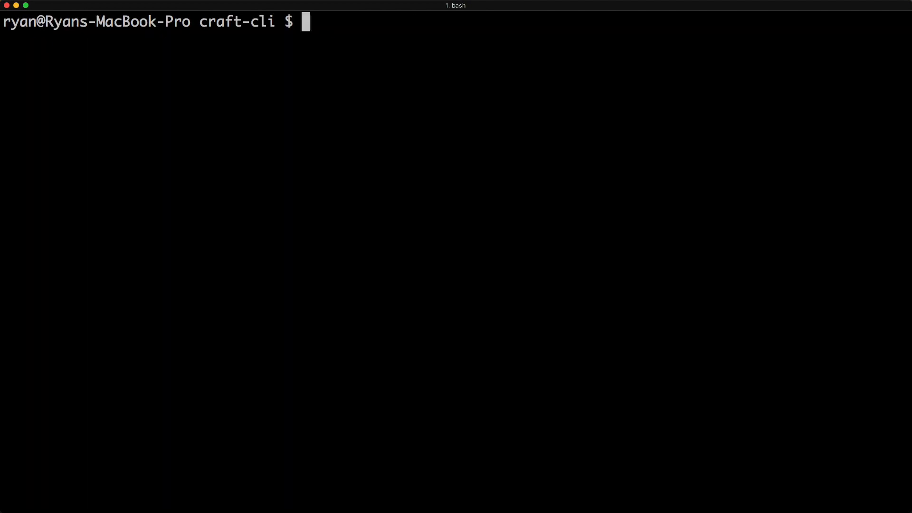
pyautogui.write('composer require craftcms/aws-s3')
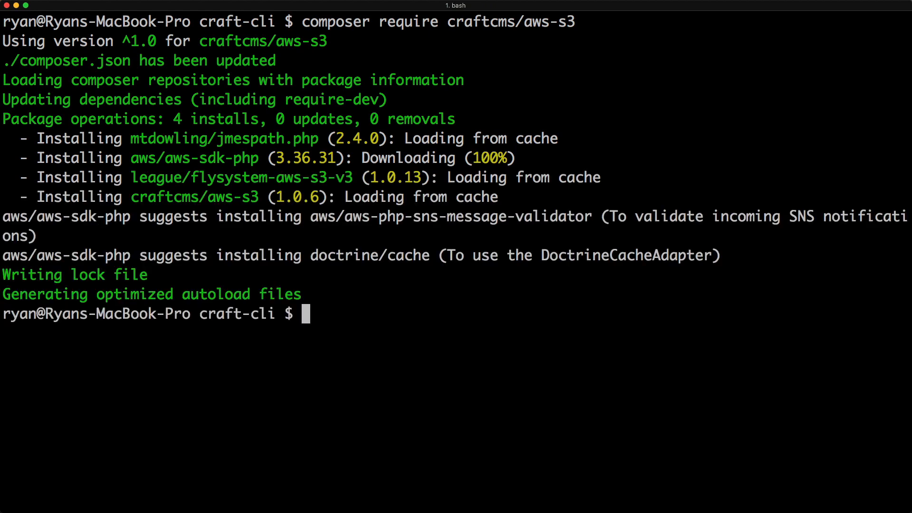
pyautogui.write('./craft j')
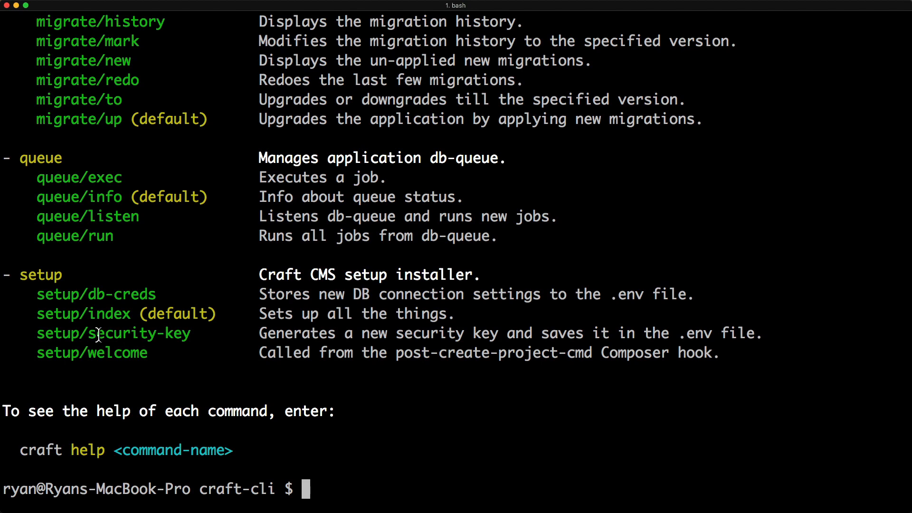
# Review Craft's command list, then run './craft install/plugin aws-s3'
pyautogui.scroll(3)
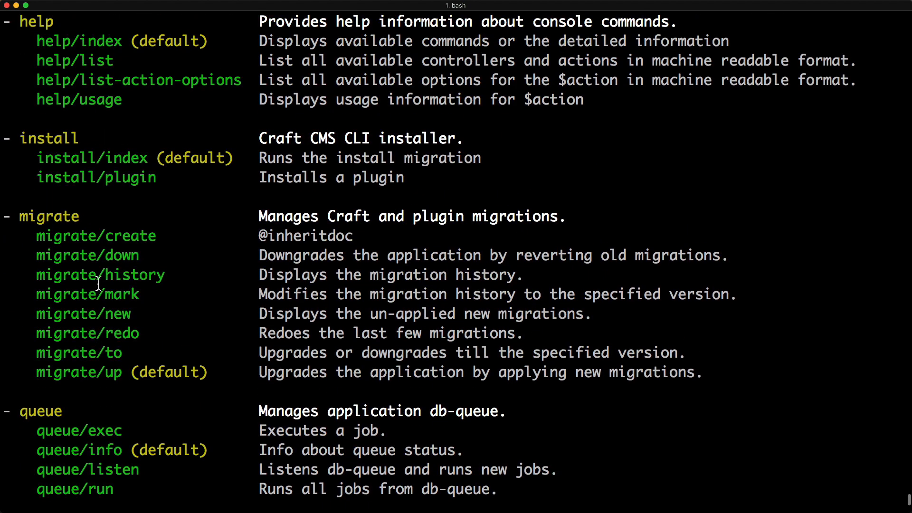
pyautogui.moveTo(284, 332)
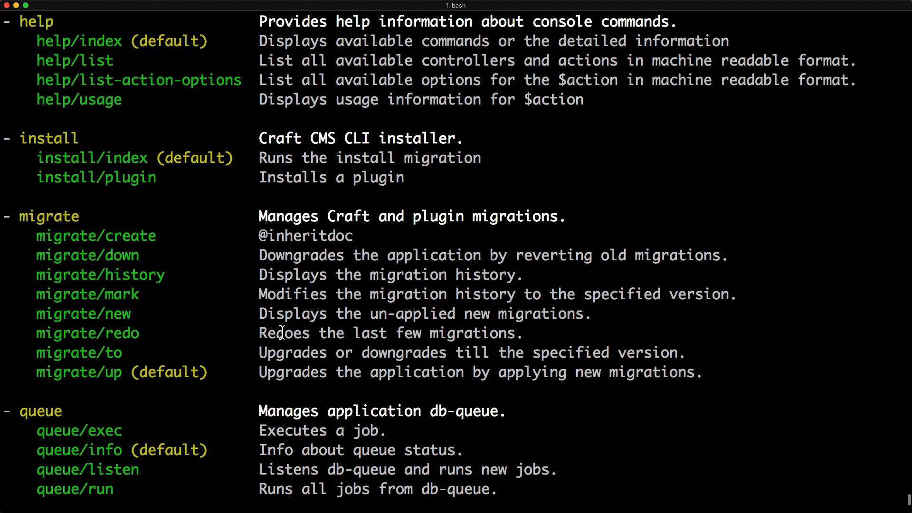
pyautogui.scroll(-3)
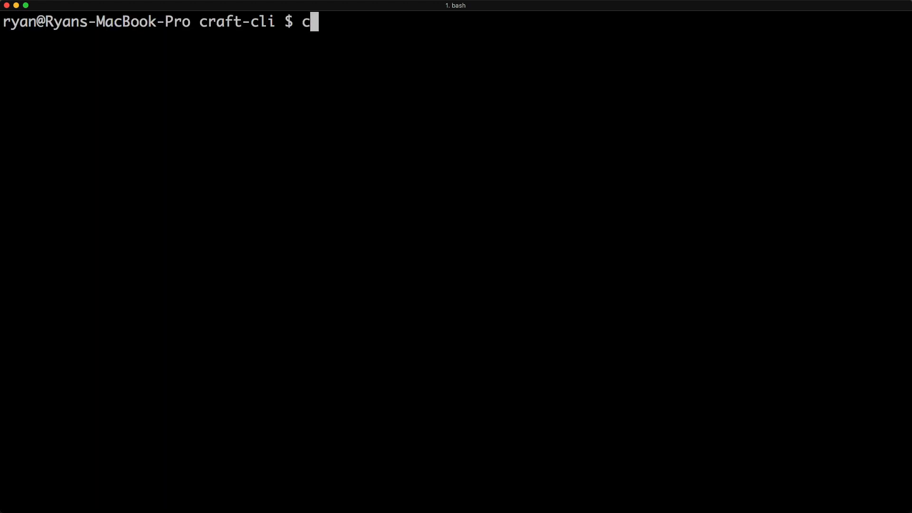
pyautogui.write('./craft')
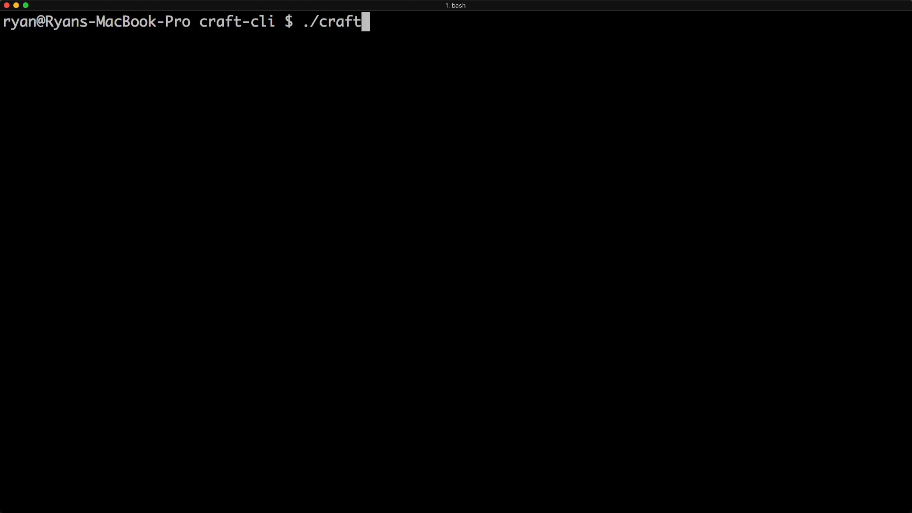
pyautogui.write('install/pl')
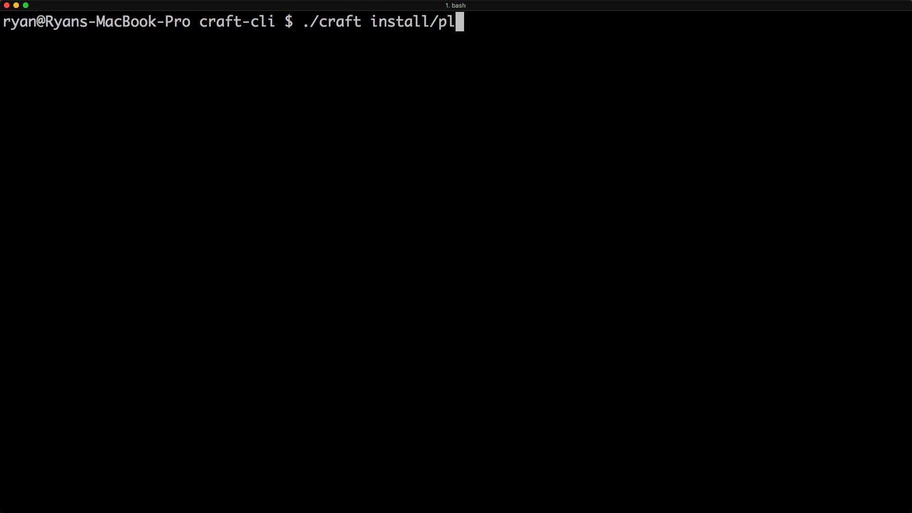
pyautogui.write('ugin aws-')
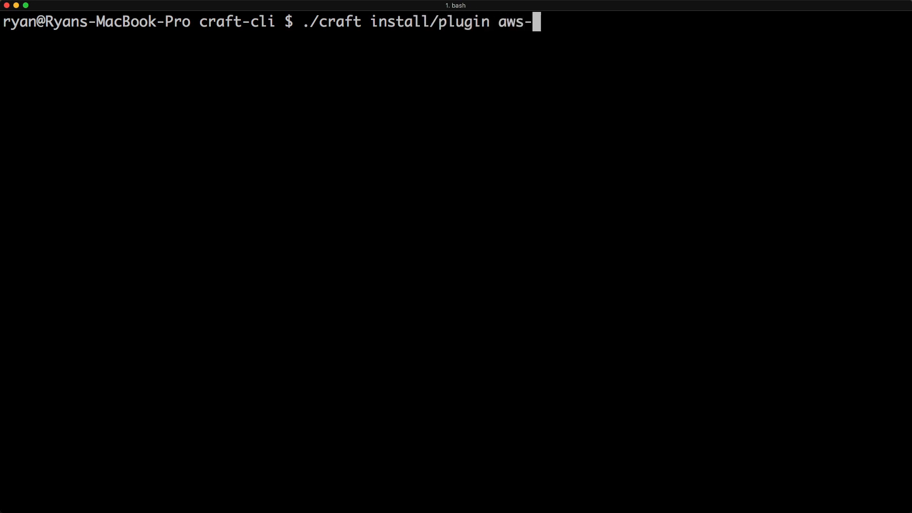
pyautogui.write('s3')
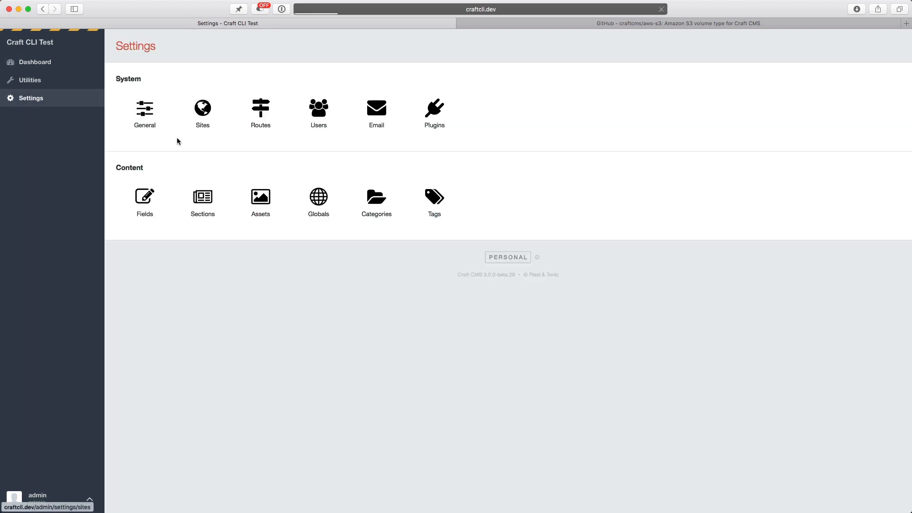
# Open Settings > Plugins to see Amazon S3 1.0.6 listed as installed
pyautogui.click(434, 112)
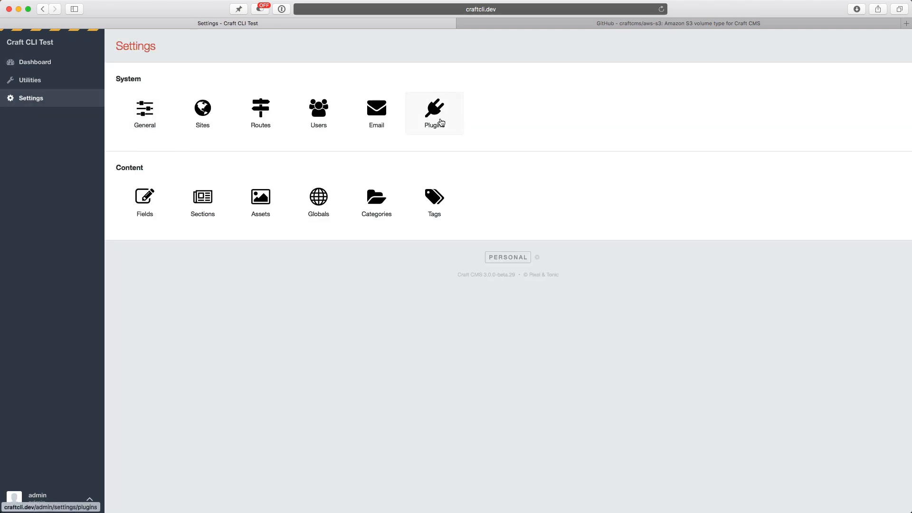
pyautogui.click(434, 109)
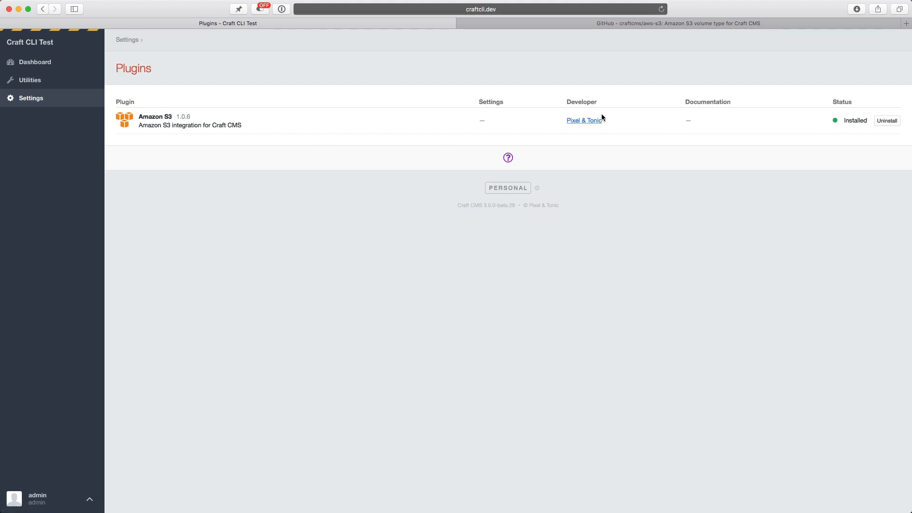